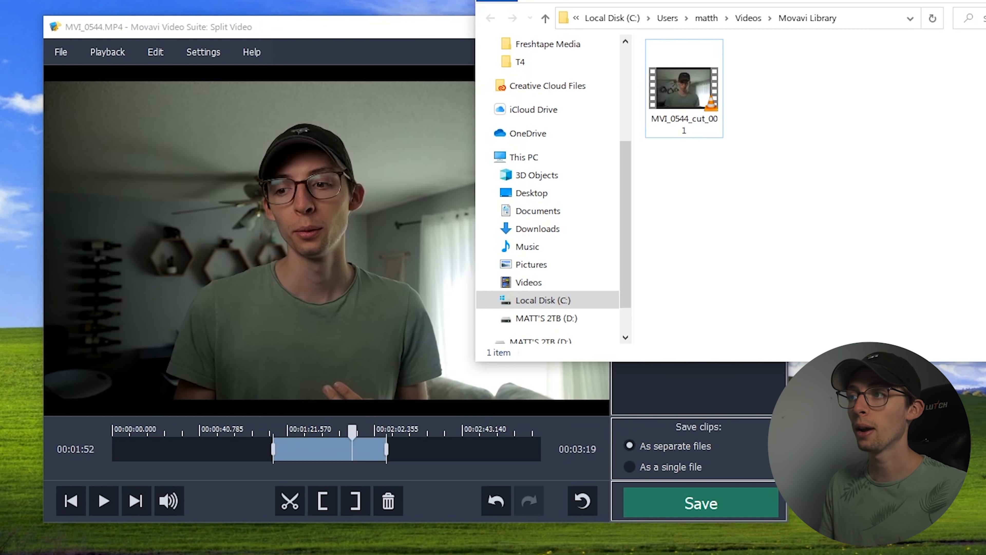
Open the output folder showing the saved clip MVI_0544_cut_001.
click(684, 86)
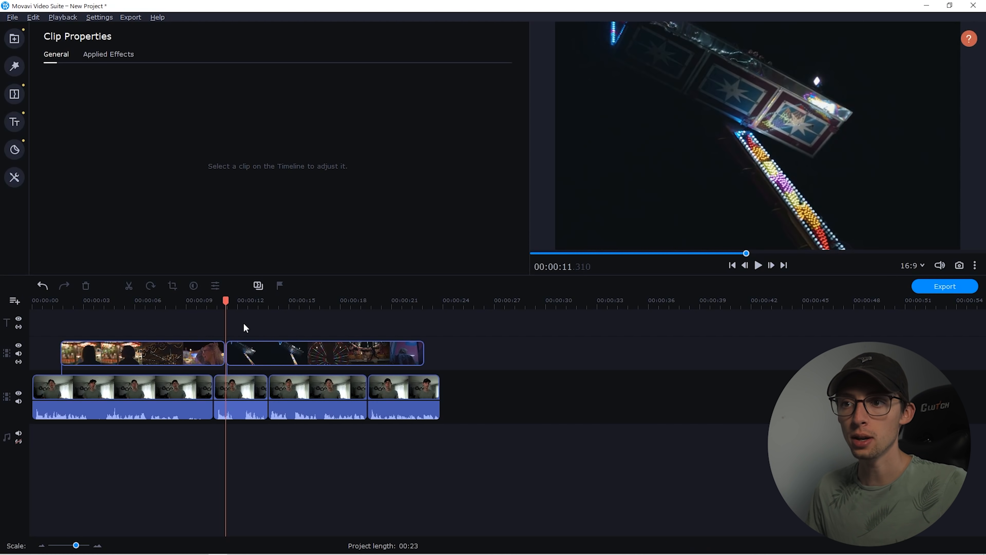
Cut the talking-head clip with the scissors tool at the playhead position.
click(142, 352)
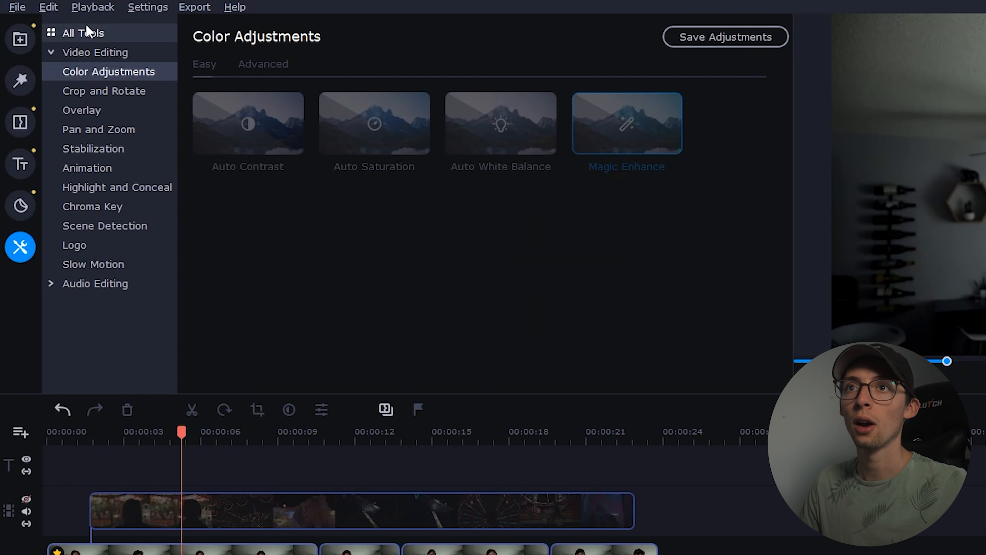
Switch from colour adjustments to the All Tools grid of video editing tools.
click(82, 32)
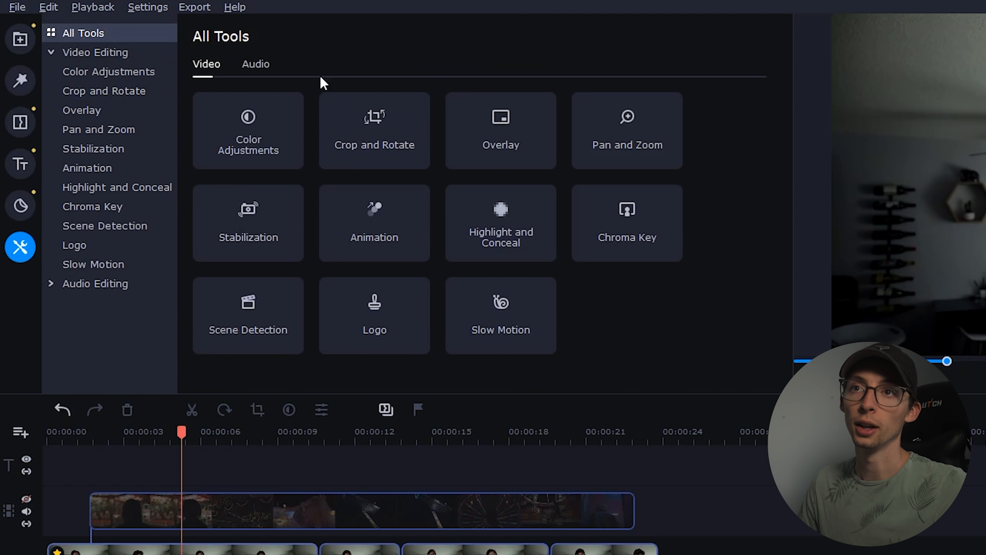
Show the Overlay presets (picture in picture, logo, side by side) under Video Editing.
click(81, 110)
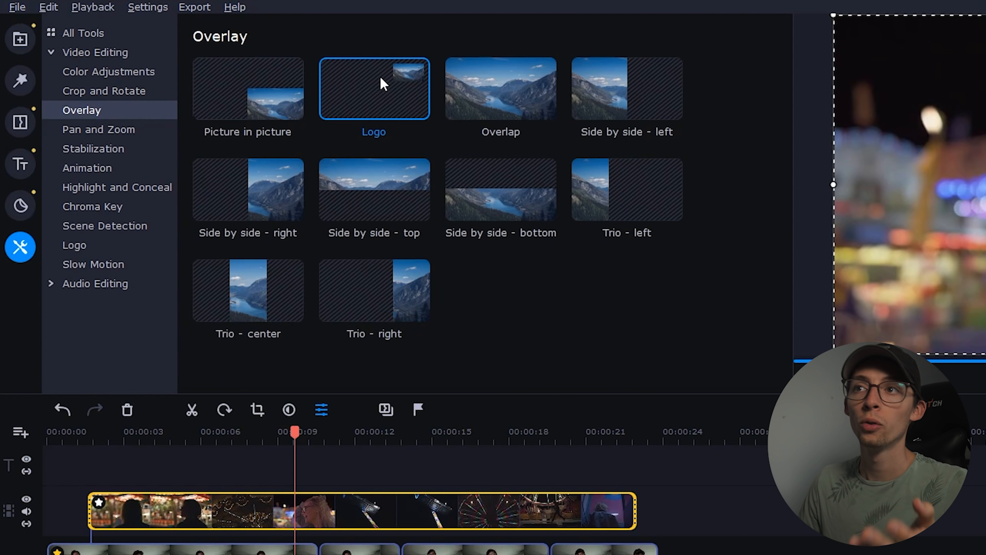
click(105, 225)
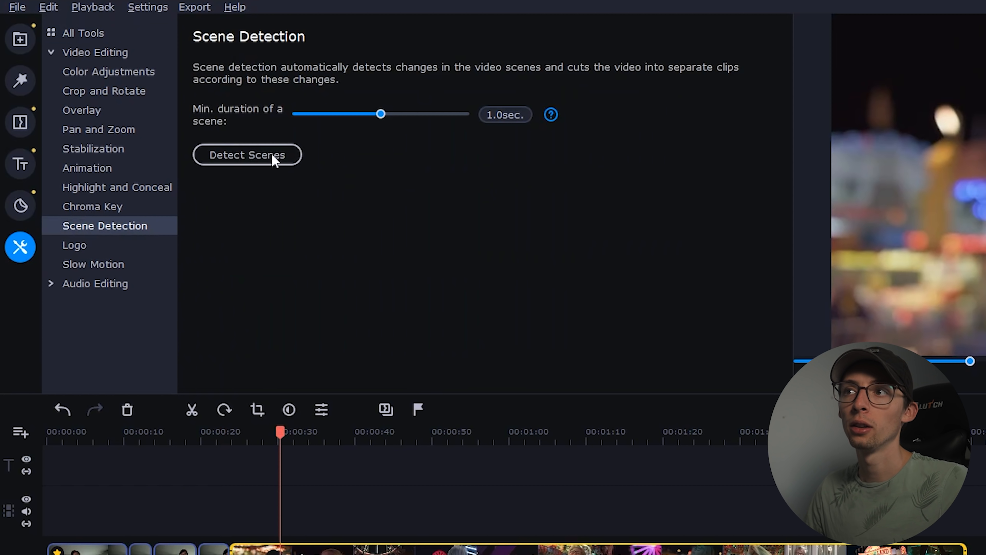
Run Detect Scenes on the carnival clip with a 1.0 sec minimum scene duration.
click(247, 155)
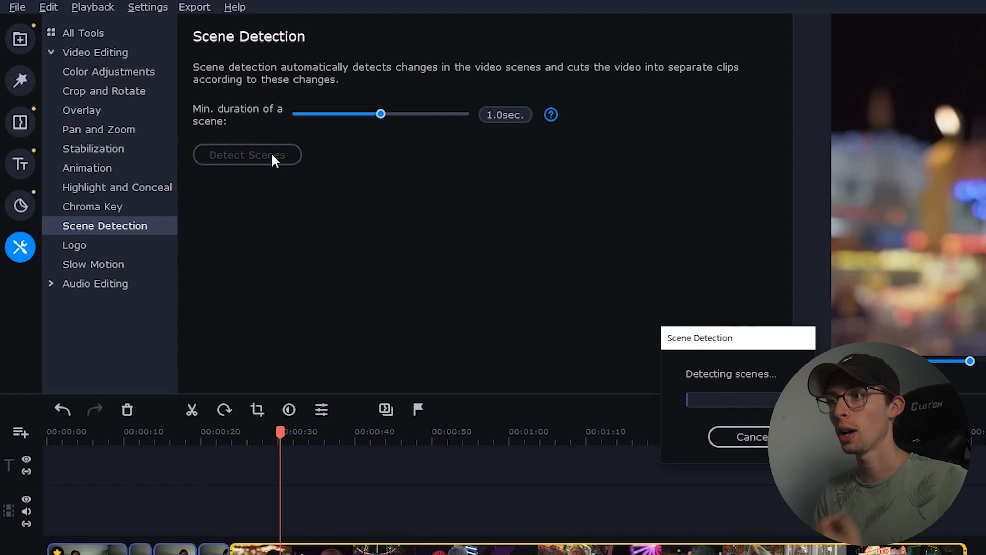